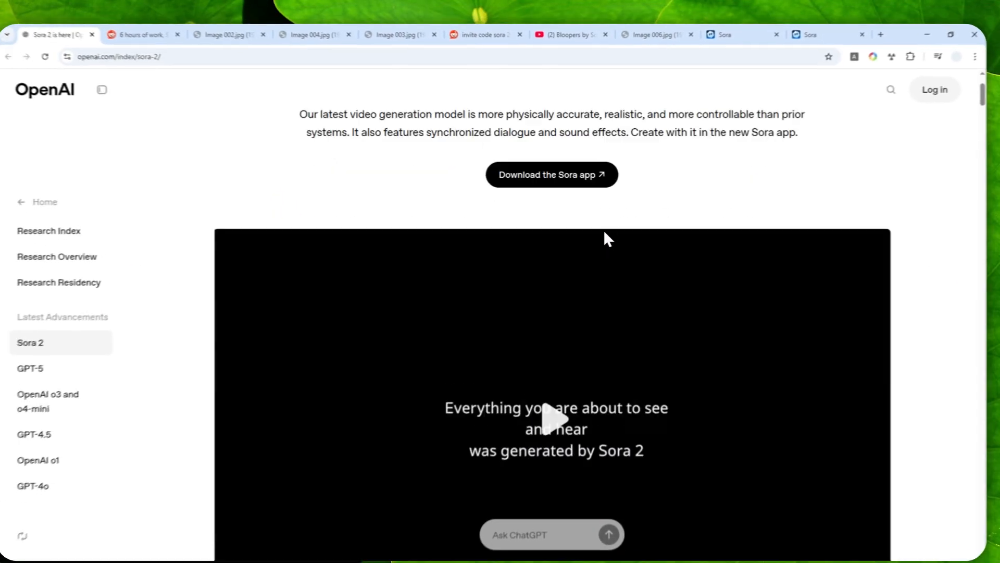
Step: Scroll the Sora 2 announcement past its sample videos to the Deployment of Sora 2 section
scroll(down, 3)
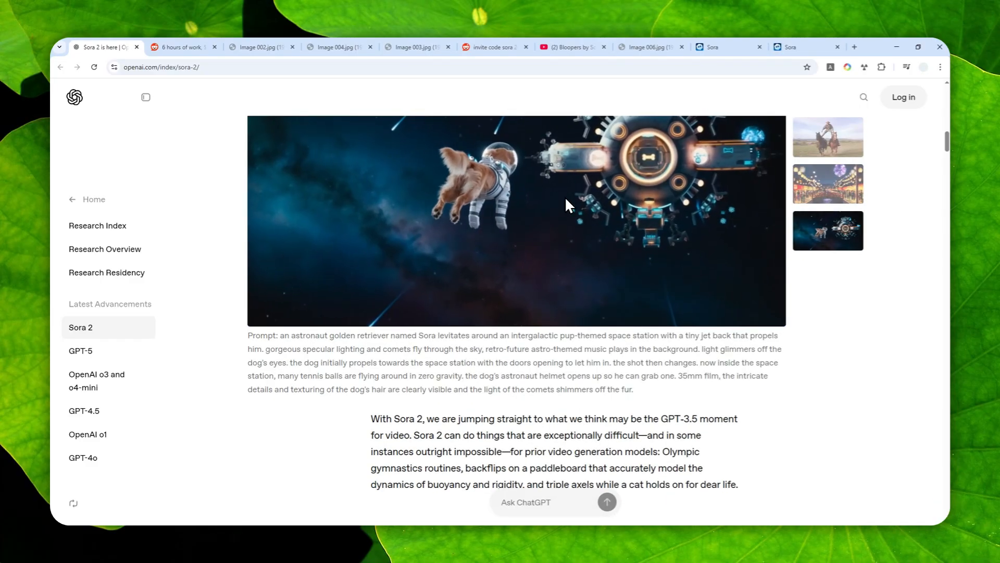
scroll(down, 3)
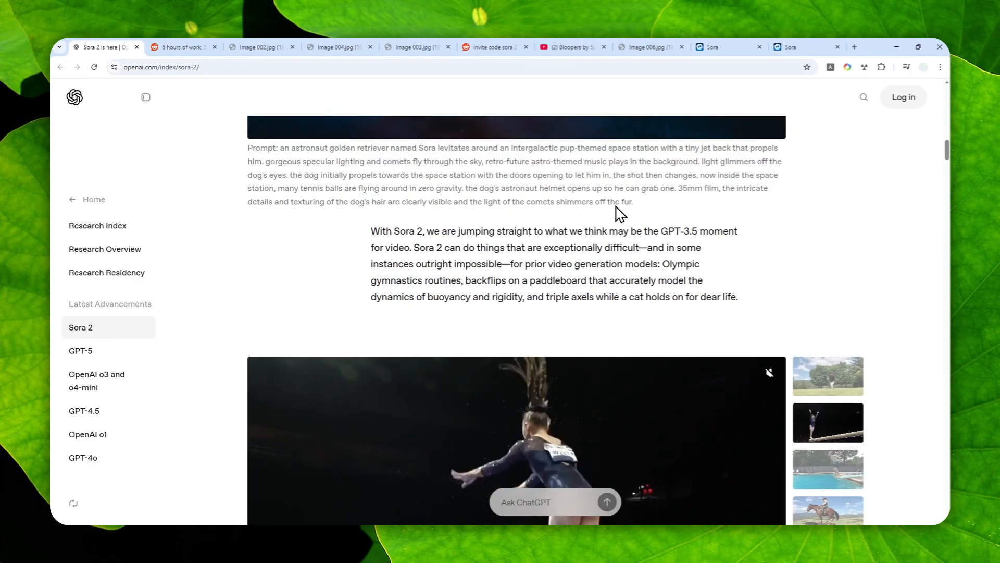
scroll(down, 3)
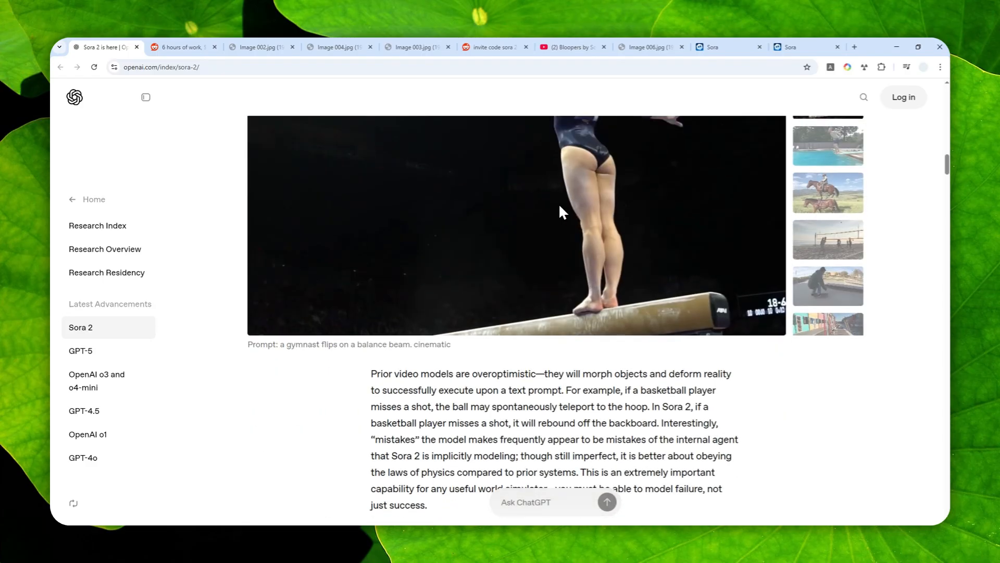
scroll(down, 3)
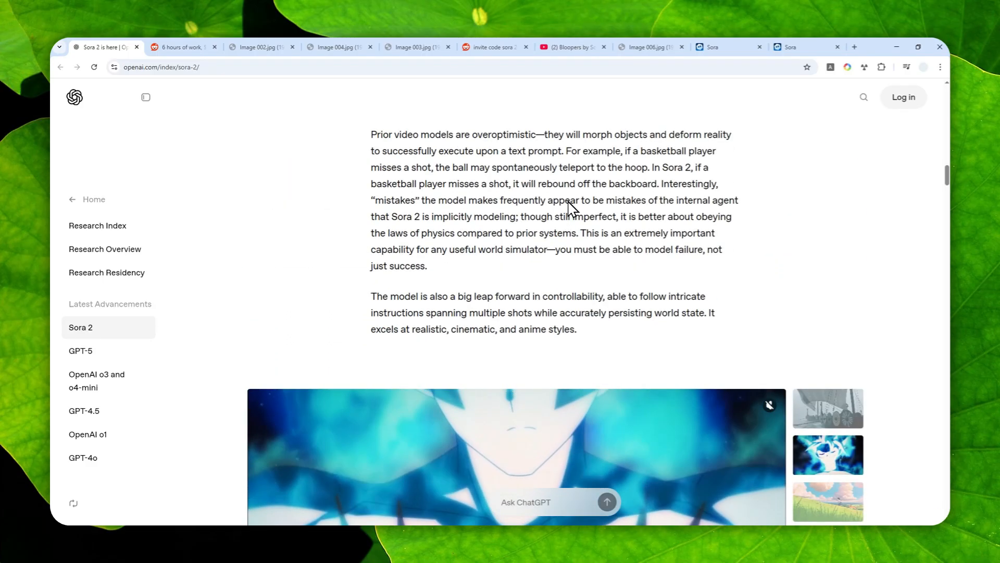
scroll(down, 3)
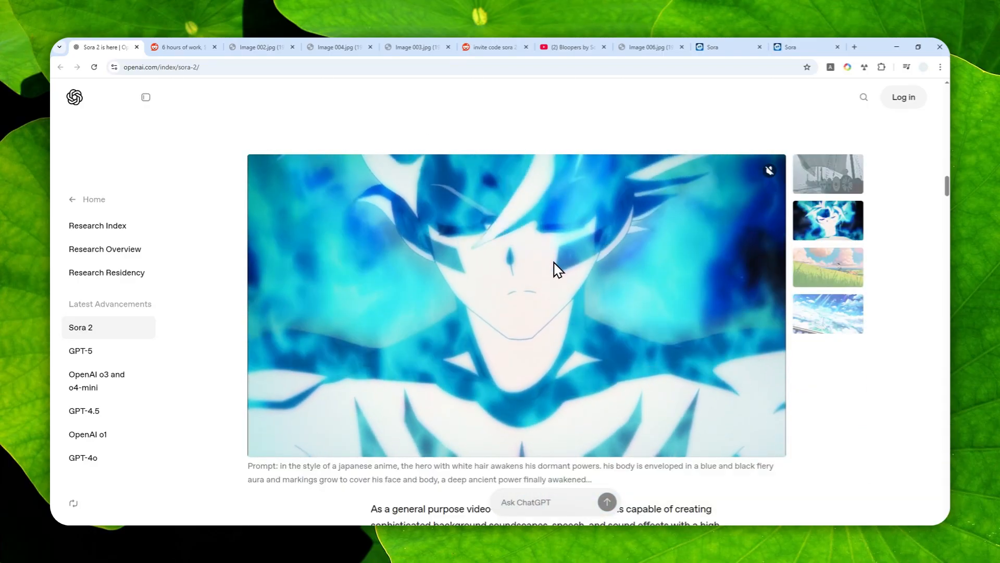
scroll(down, 3)
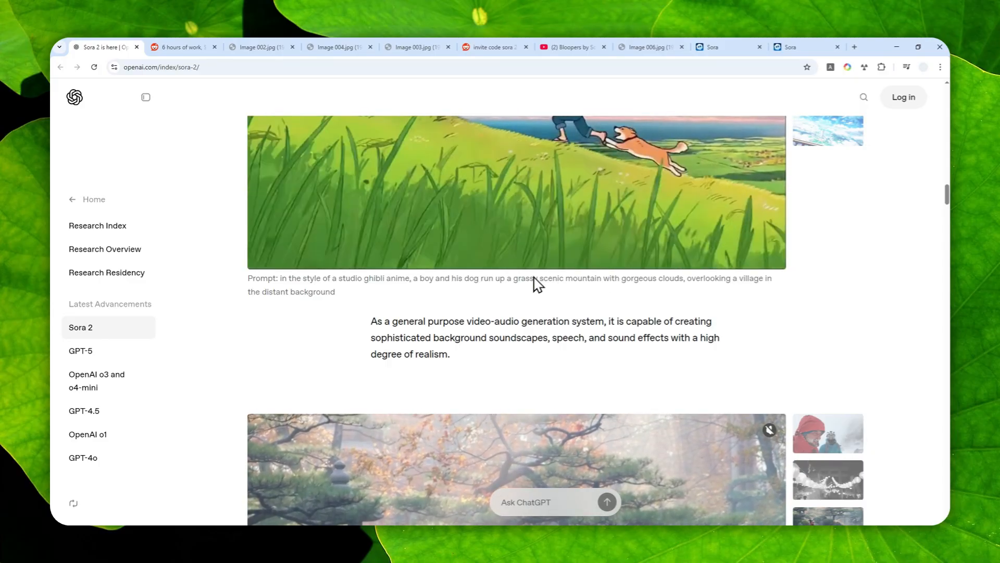
scroll(down, 3)
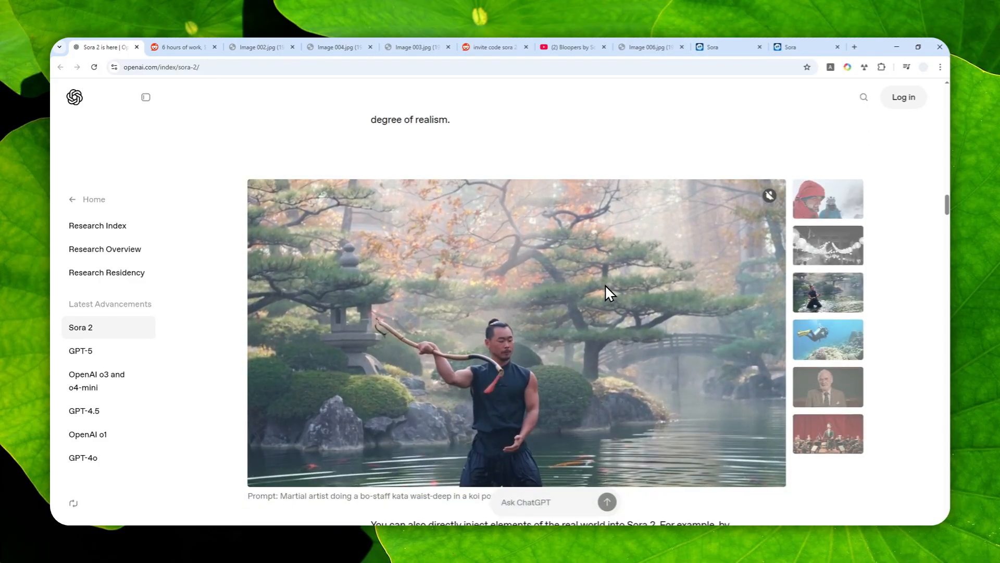
click(827, 339)
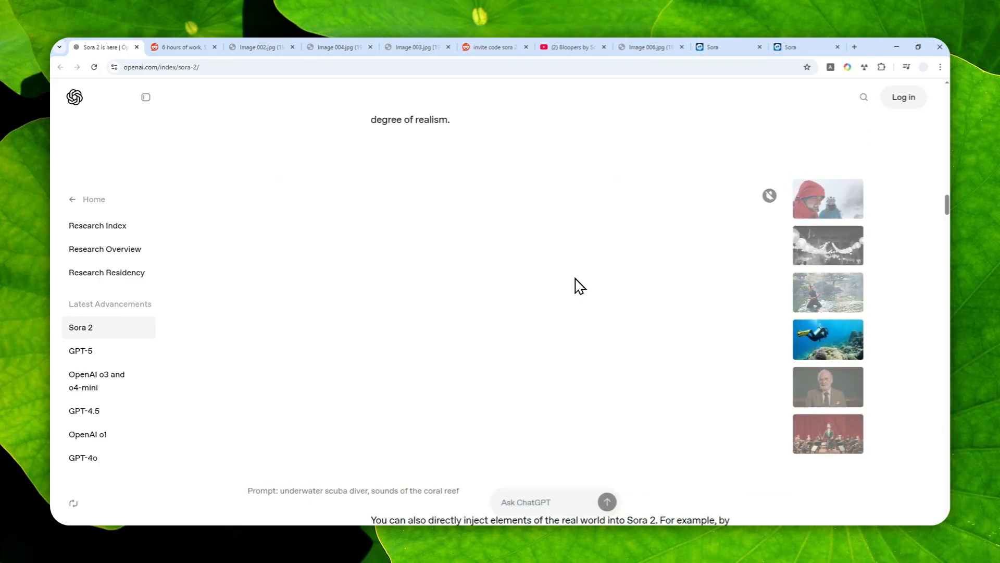
scroll(down, 3)
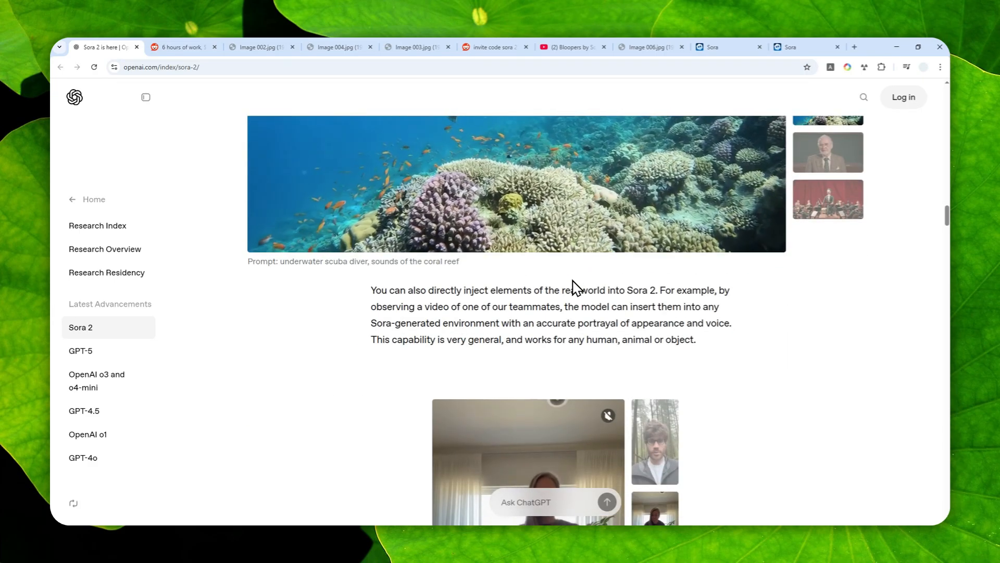
scroll(down, 3)
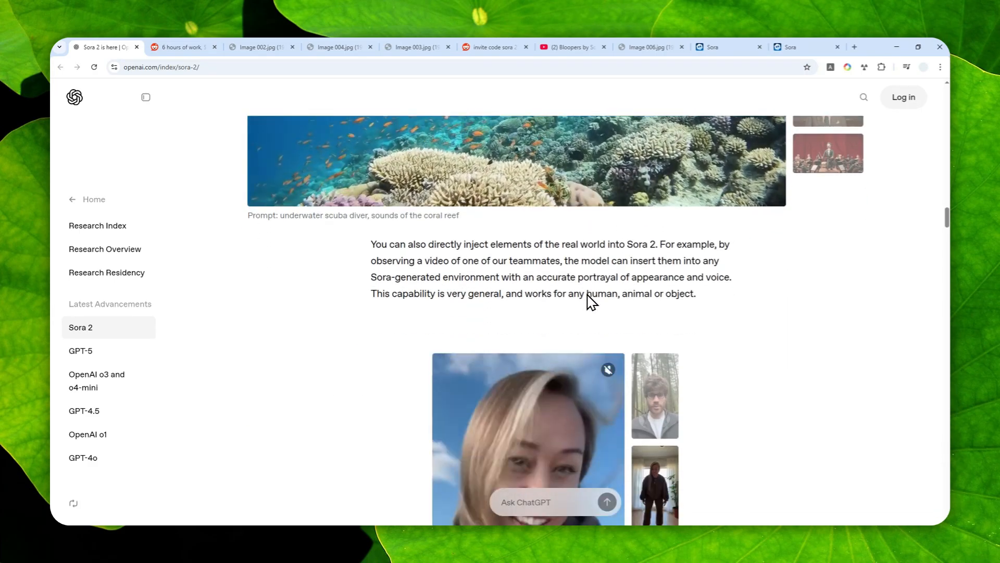
scroll(down, 3)
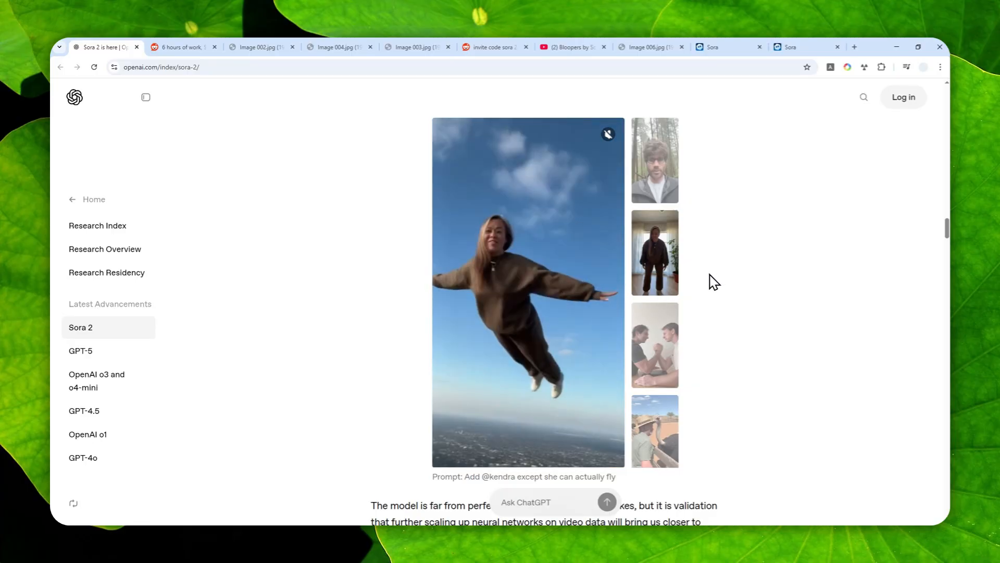
scroll(down, 3)
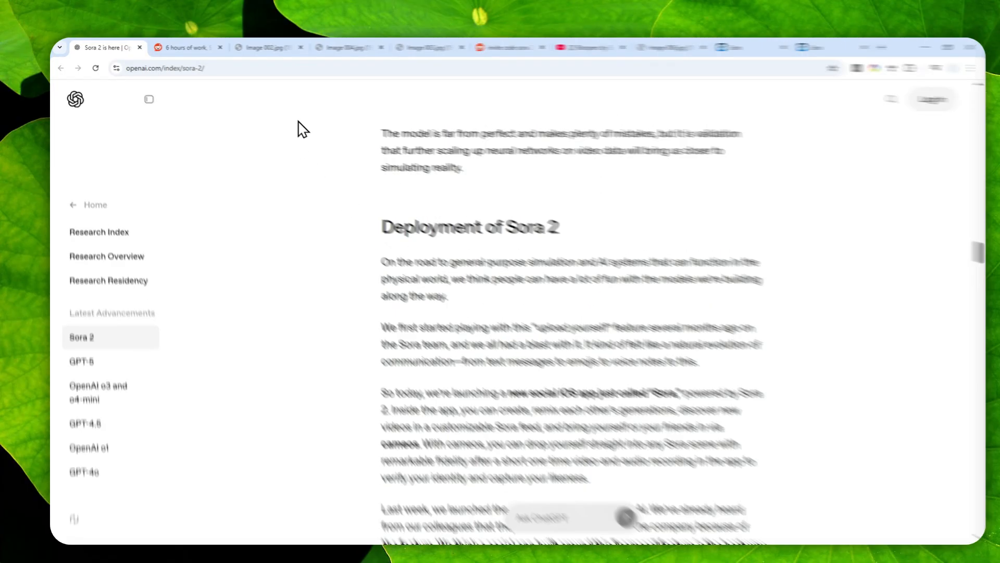
Step: Show the saved Sora screenshots of the Meet the new Sora prompt and Explore feed
click(262, 47)
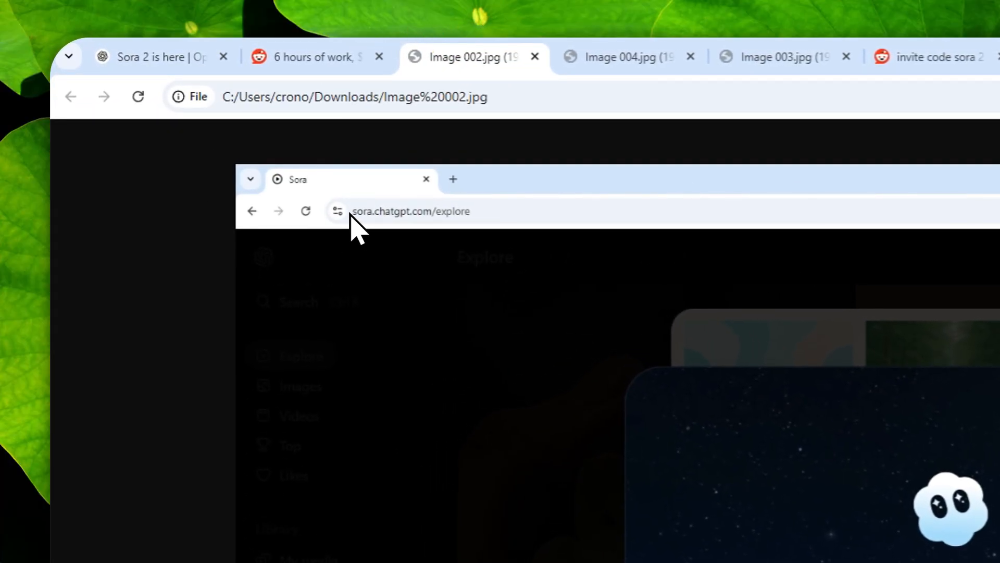
mouse_move(497, 230)
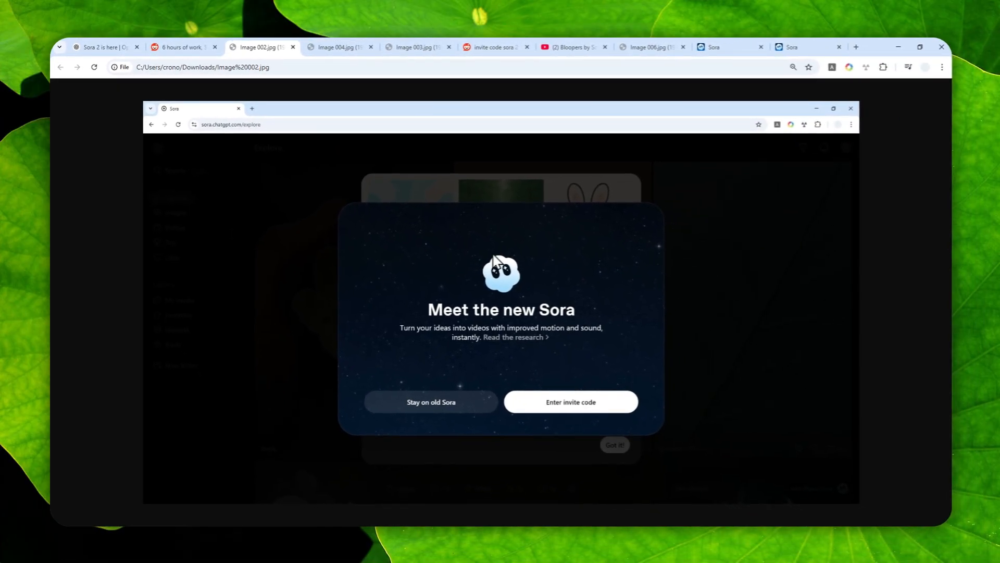
mouse_move(685, 292)
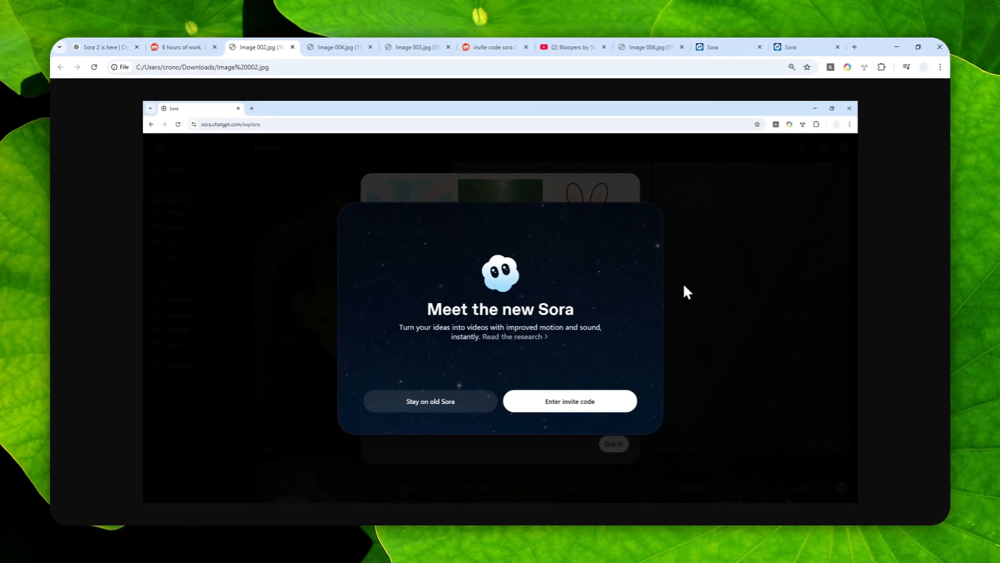
mouse_move(486, 272)
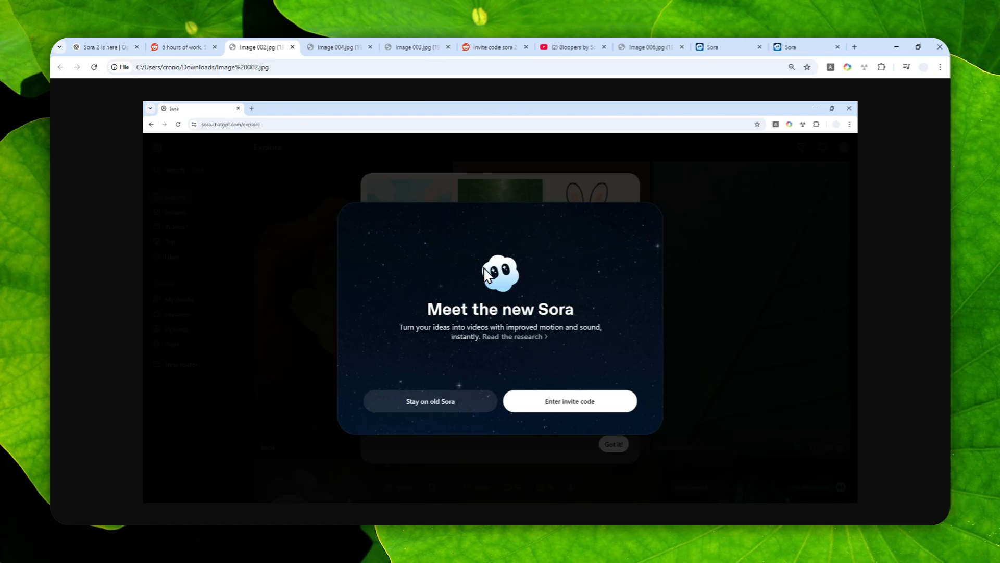
mouse_move(573, 386)
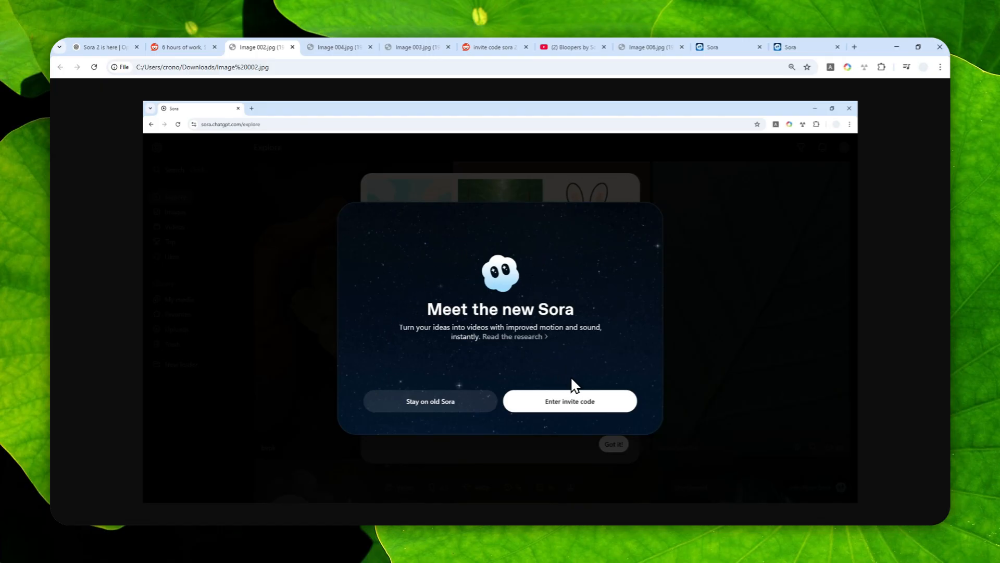
mouse_move(560, 399)
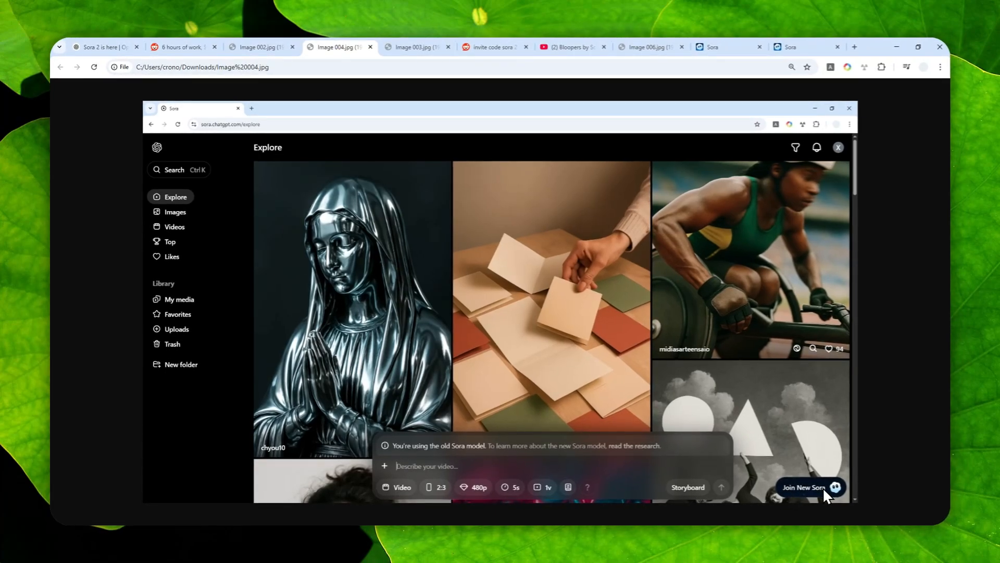
mouse_move(420, 82)
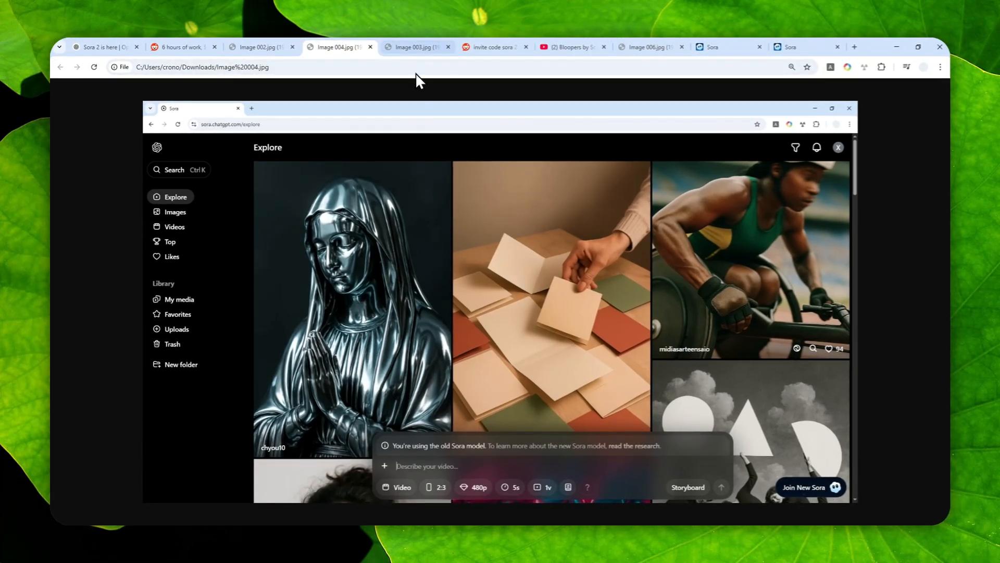
Step: Show the saved screenshot of the Enter invite code dialog with a six-character code
click(415, 46)
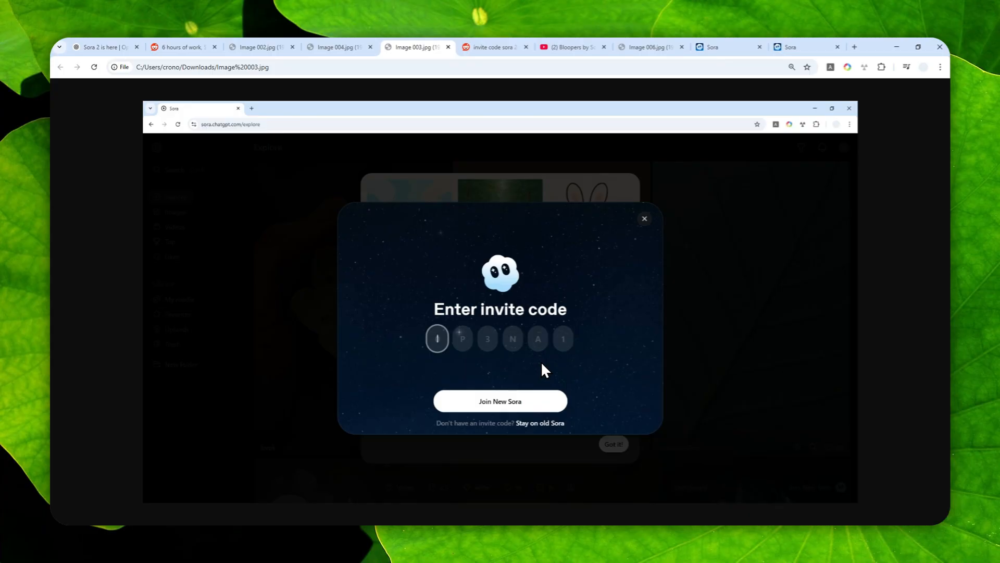
mouse_move(514, 220)
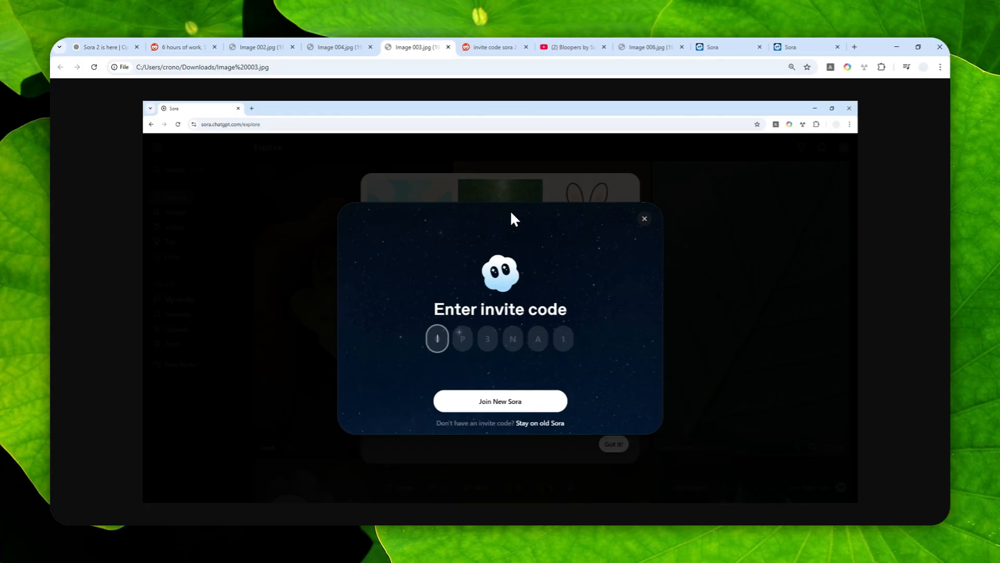
Step: Show the r/ChatGPT Reddit search results for 'invite code sora 2'
click(494, 47)
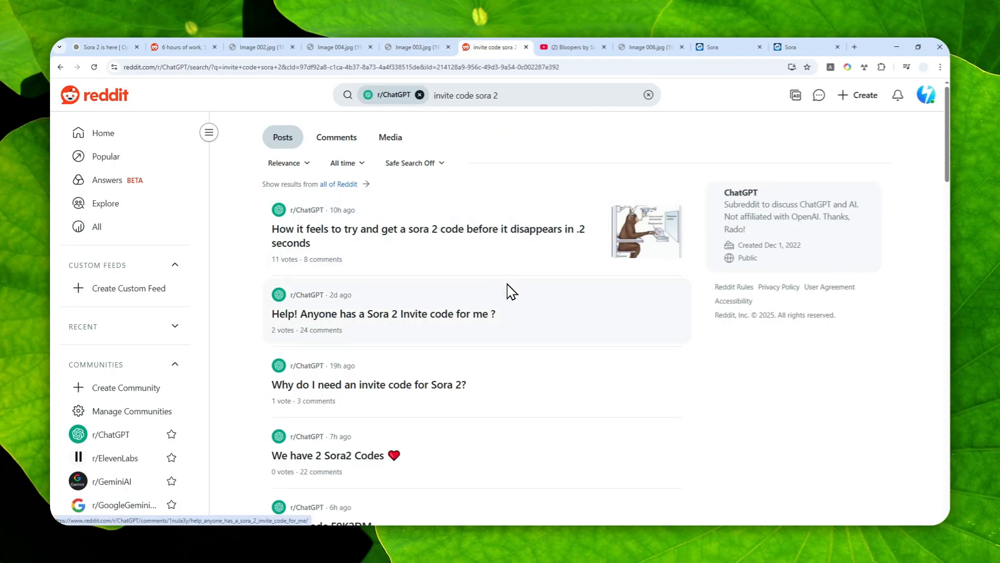
mouse_move(497, 252)
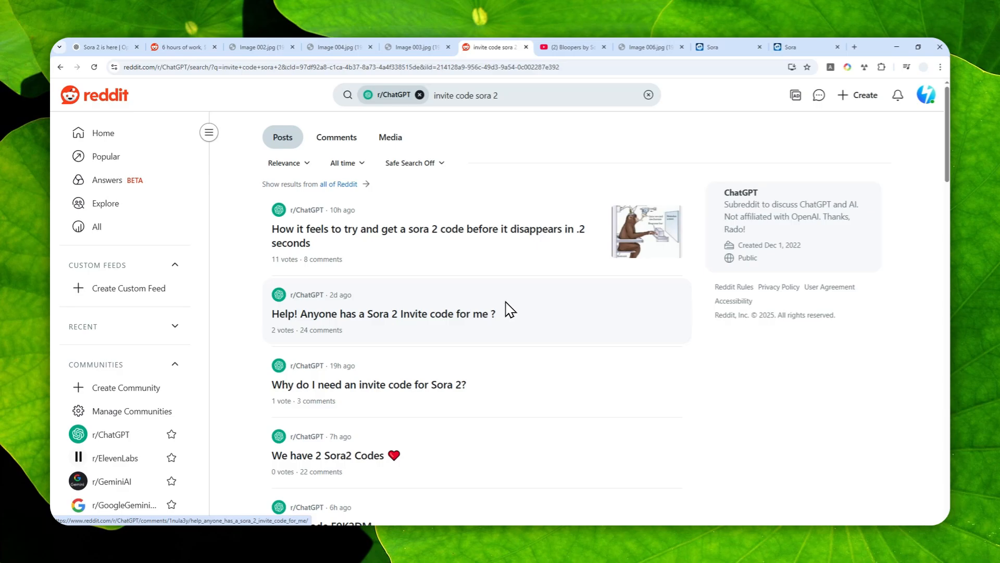
mouse_move(536, 306)
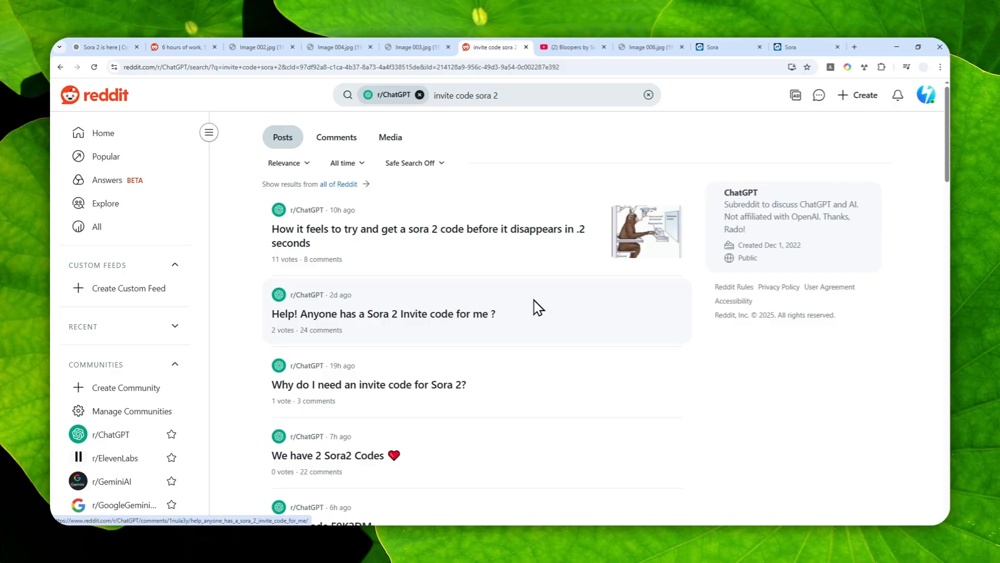
mouse_move(488, 261)
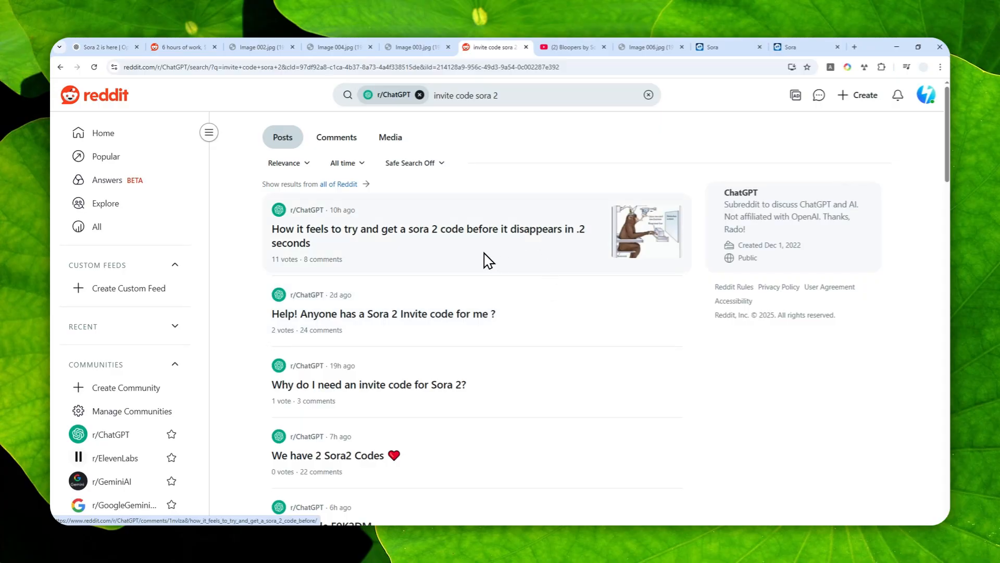
Step: Show OpenAI's 'Bloopers by Sora 2' YouTube video
click(568, 47)
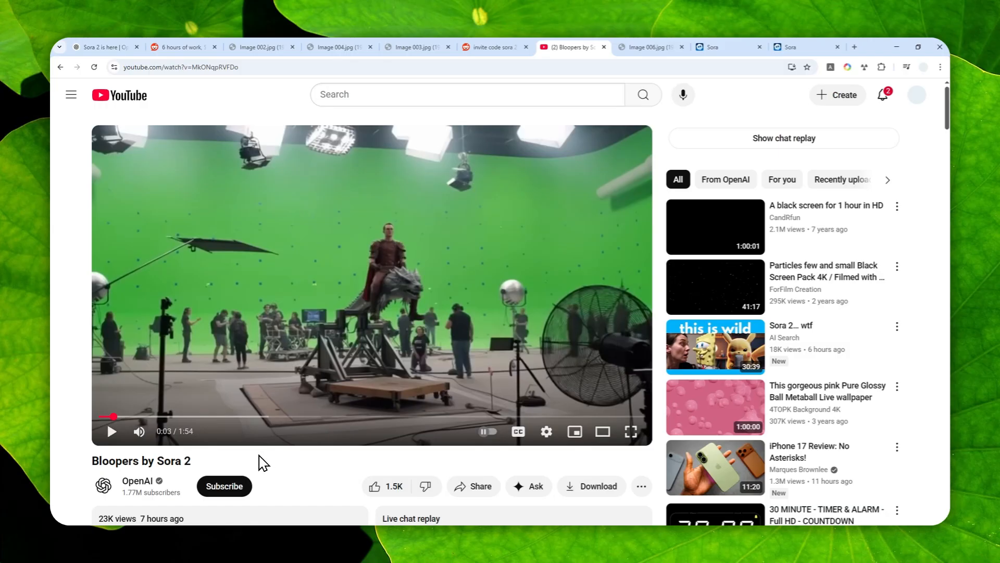
mouse_move(254, 461)
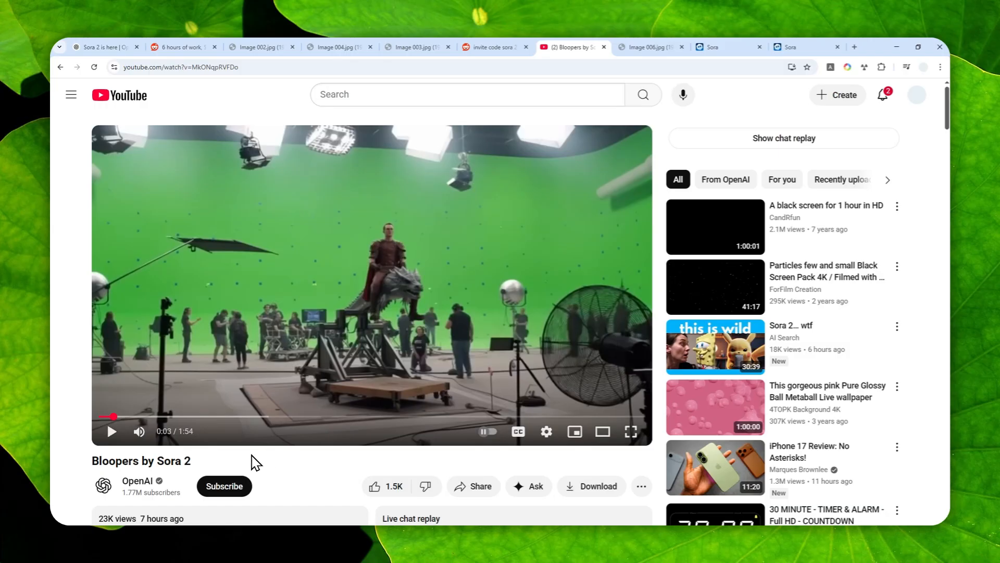
mouse_move(174, 417)
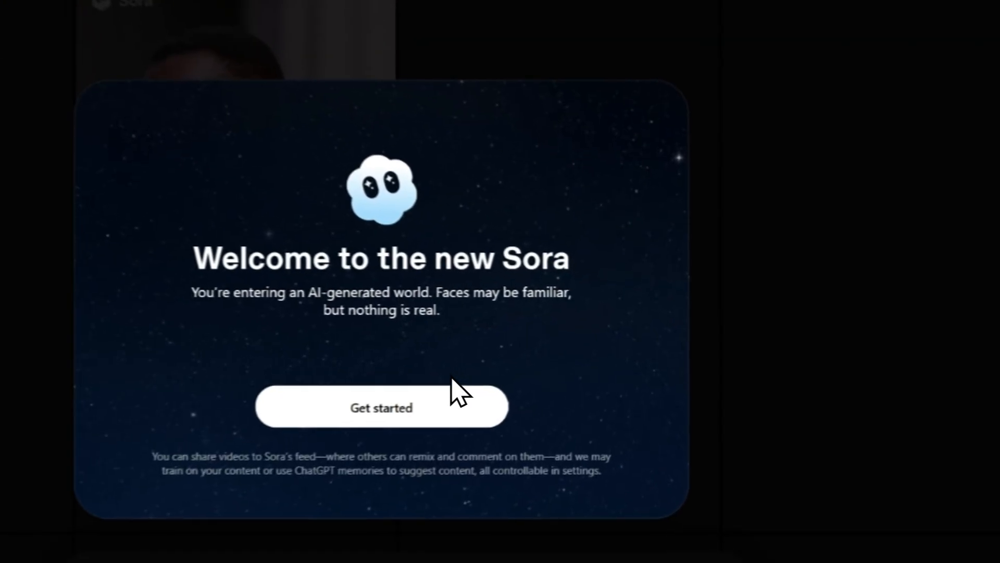
Step: Get started in the new Sora, then return to the bloopers video's invite-code clapperboard scene
click(381, 406)
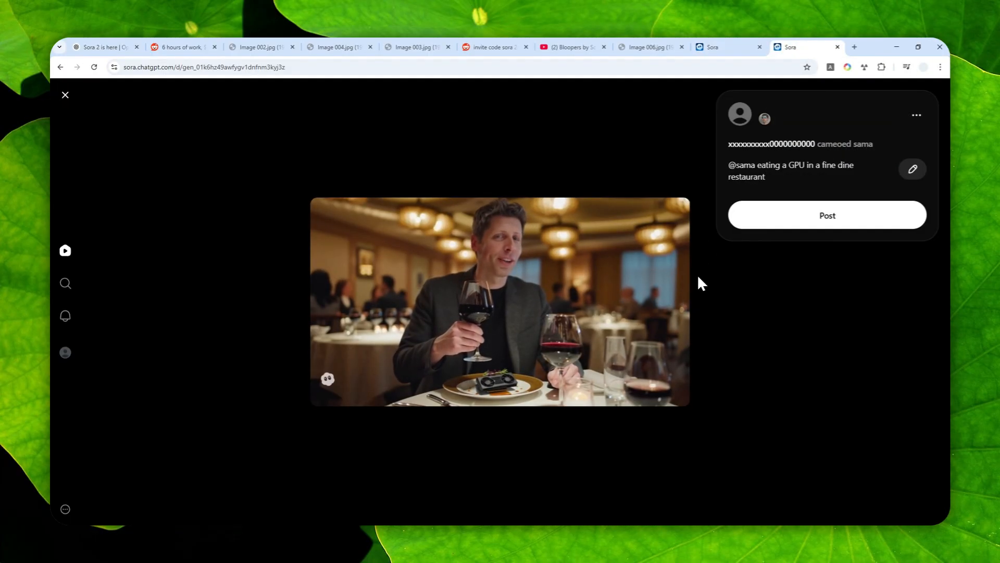
click(568, 47)
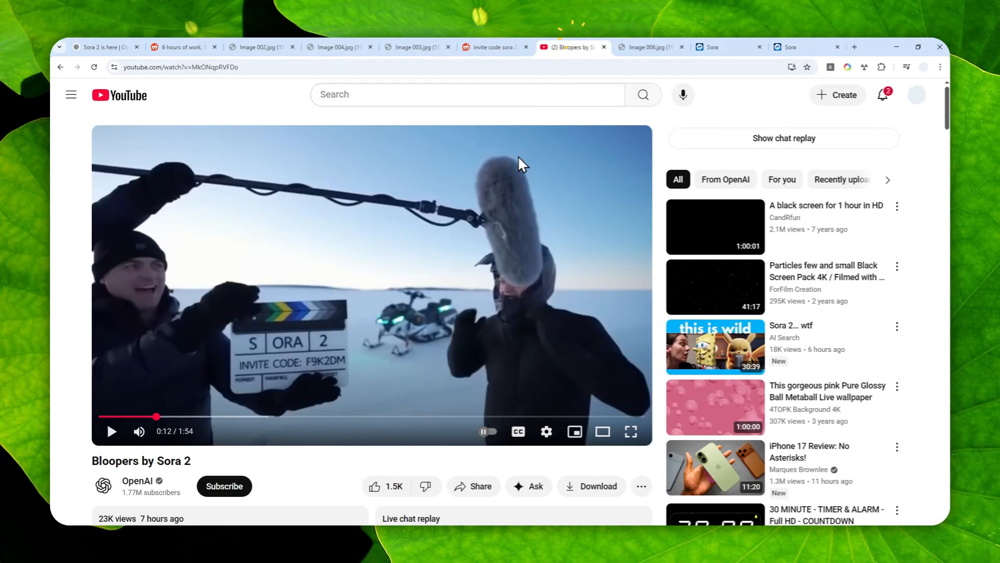